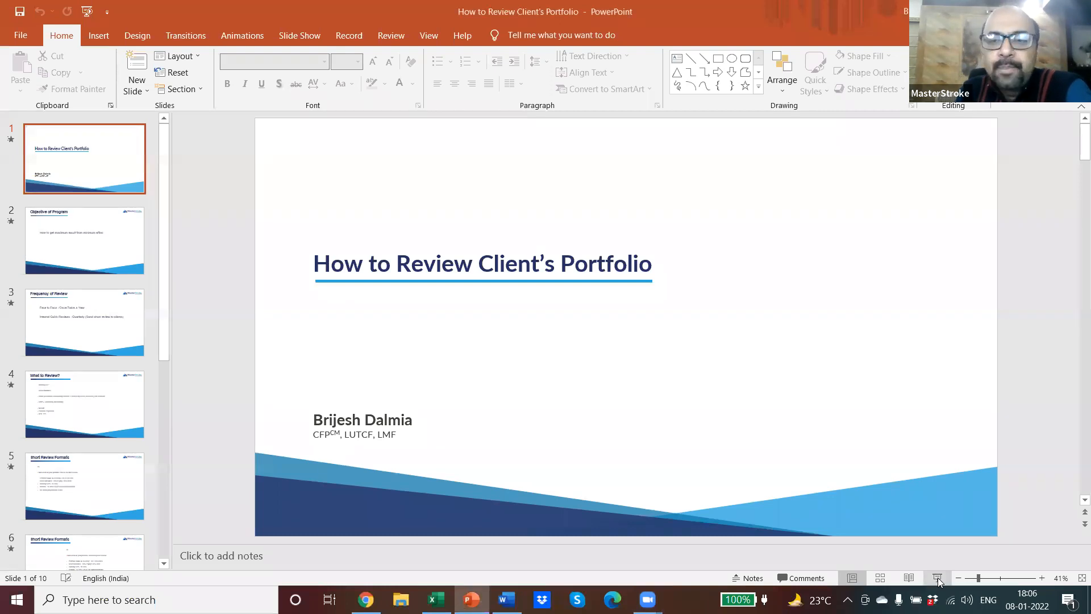
Step: Start the Client's Portfolio deck as a full-screen slide show from the status bar
{"action": "left_click", "coordinate": [937, 578]}
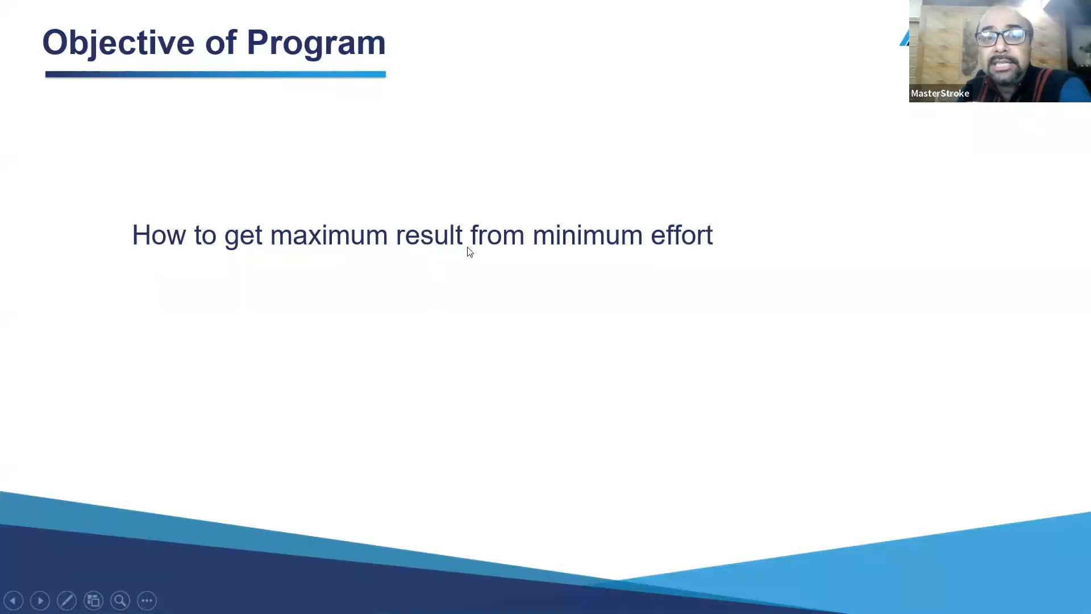
{"action": "mouse_move", "coordinate": [591, 248]}
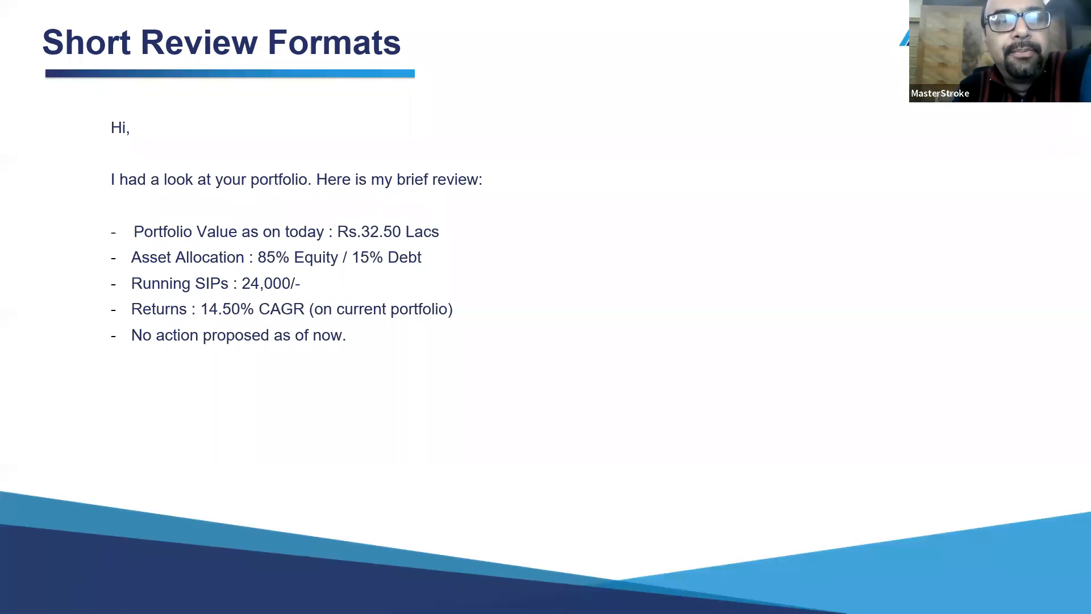
Step: Open the slideshow pointer options menu on the Short Review Formats slide
{"action": "left_click", "coordinate": [67, 600]}
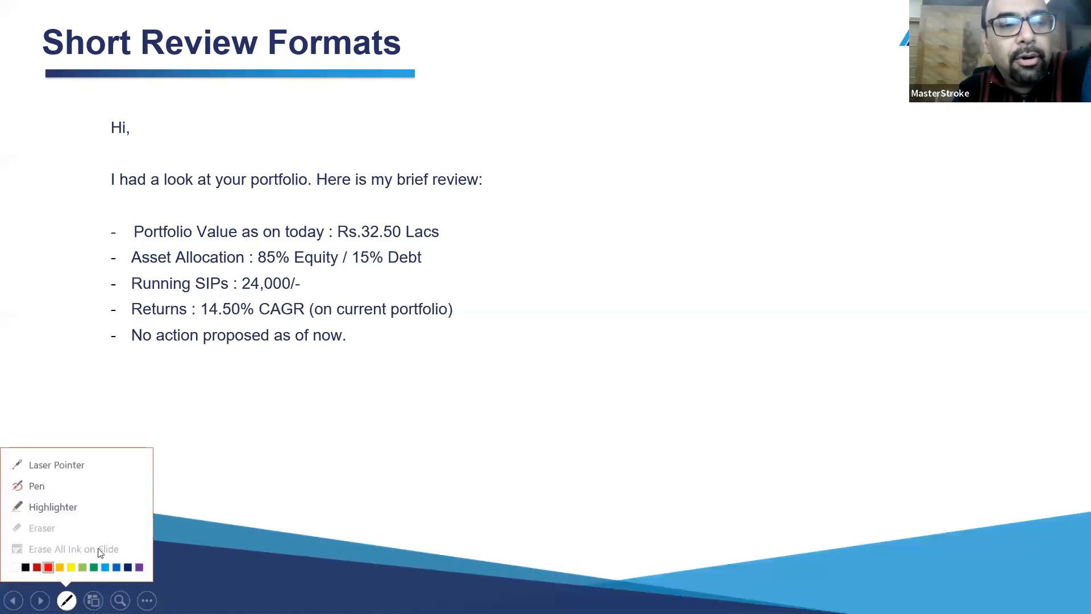
Step: Switch the slideshow pointer to the Laser Pointer
{"action": "left_click", "coordinate": [57, 464]}
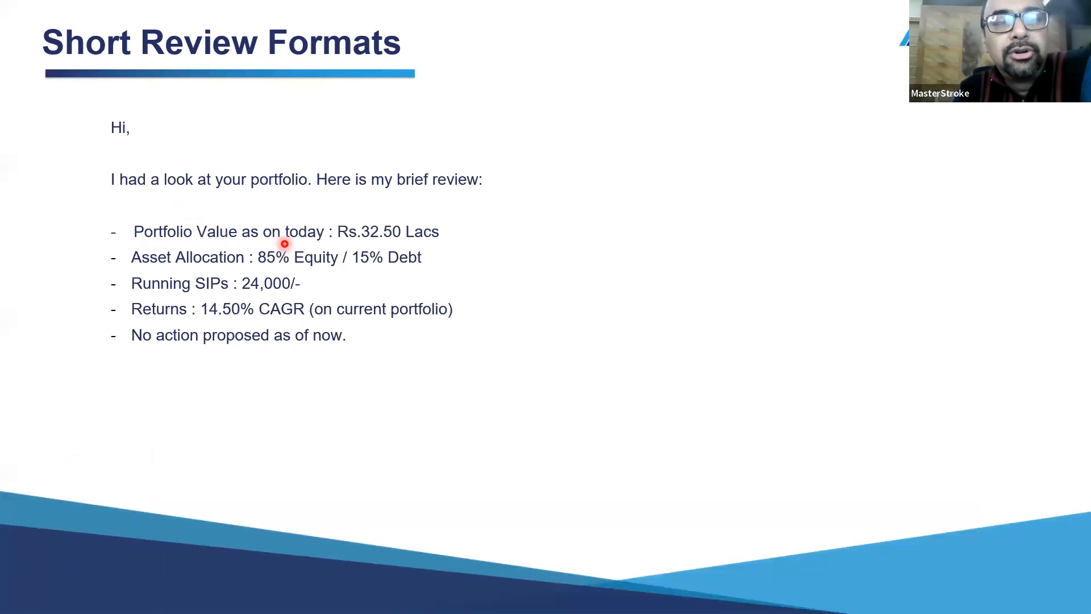
{"action": "mouse_move", "coordinate": [430, 245]}
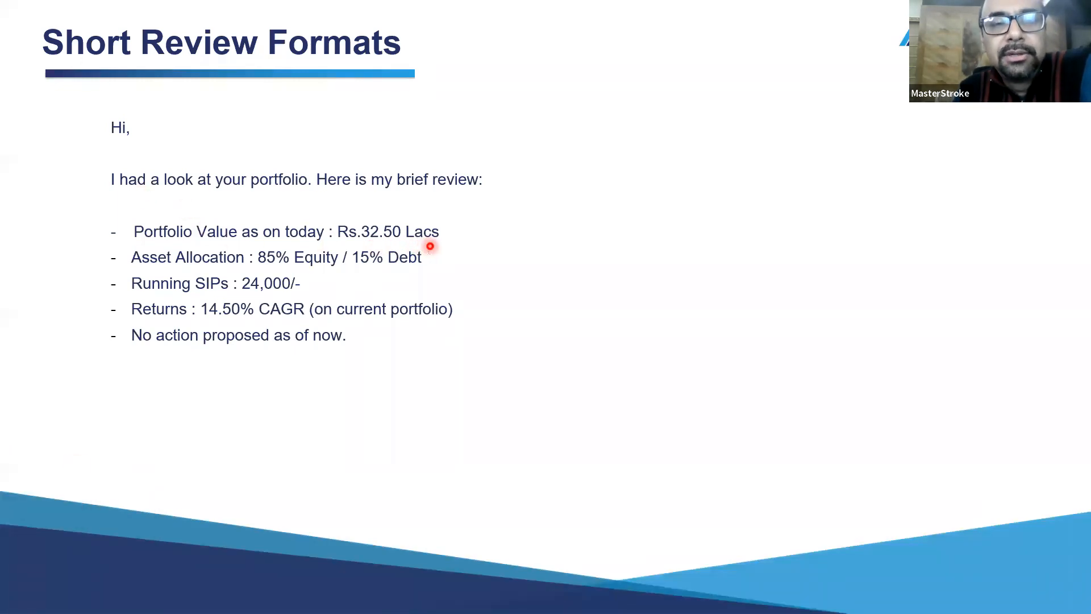
{"action": "mouse_move", "coordinate": [427, 245]}
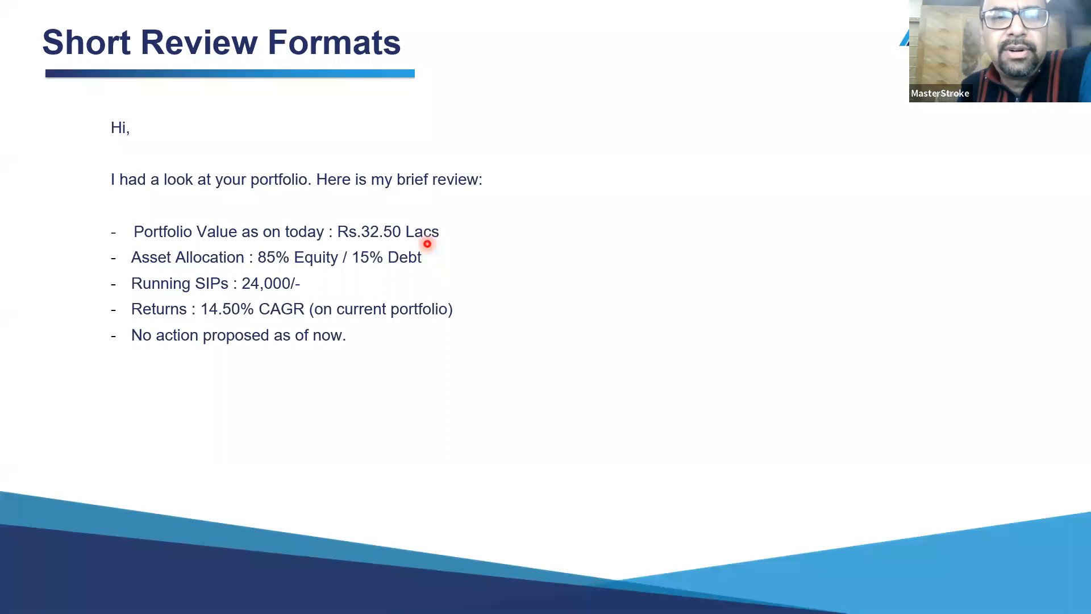
{"action": "mouse_move", "coordinate": [298, 275]}
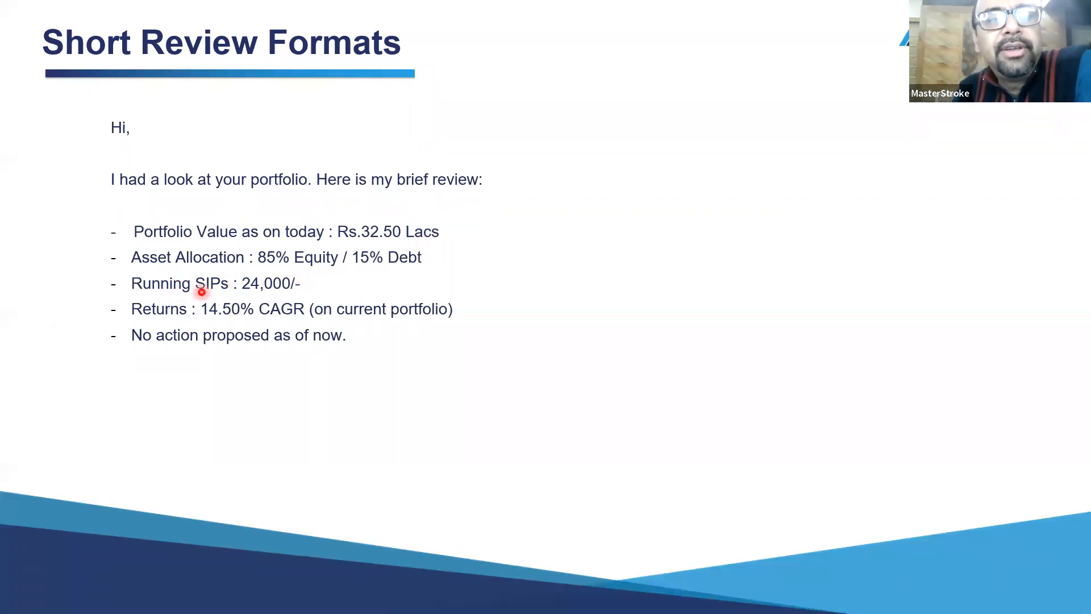
{"action": "mouse_move", "coordinate": [205, 320]}
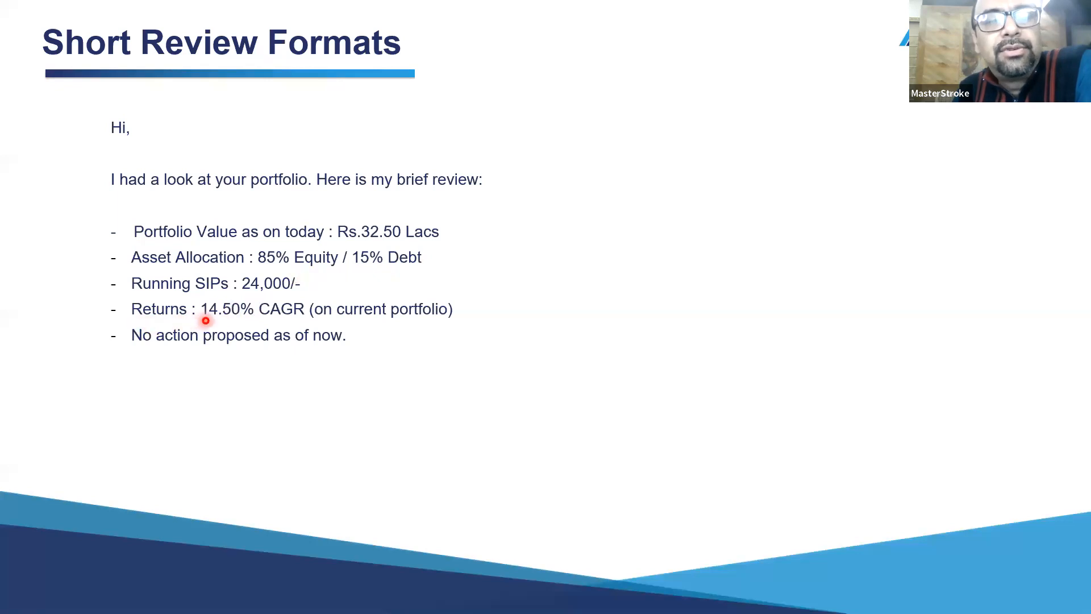
{"action": "mouse_move", "coordinate": [143, 356]}
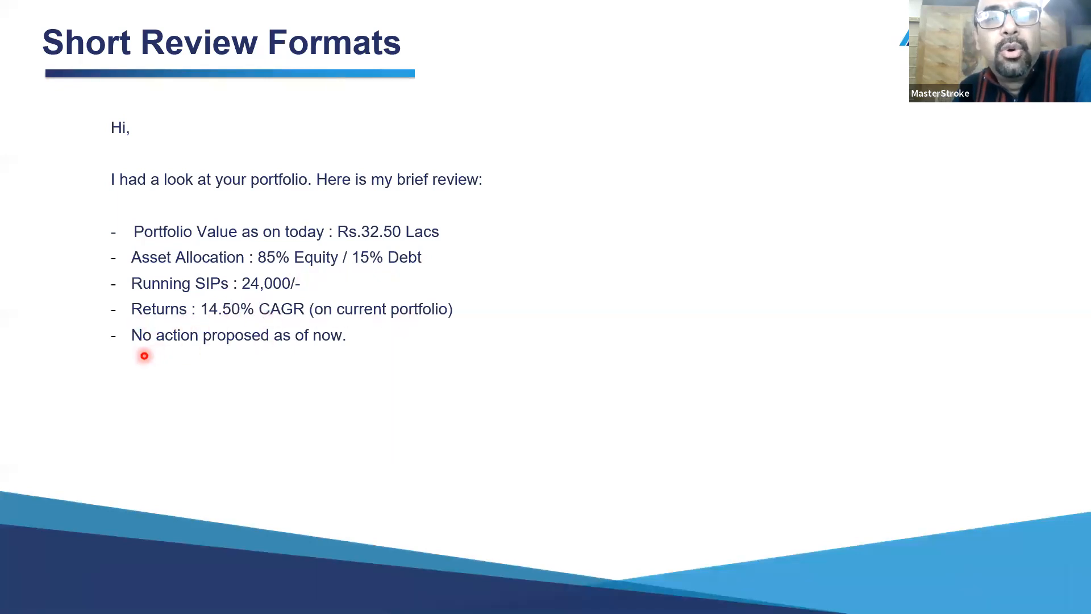
{"action": "mouse_move", "coordinate": [340, 355]}
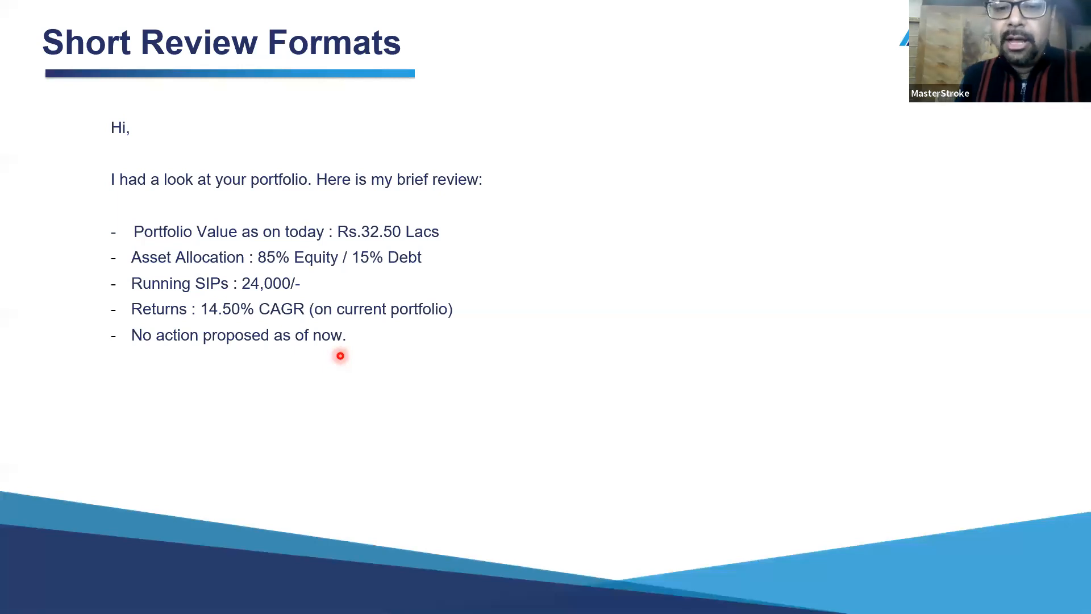
{"action": "mouse_move", "coordinate": [362, 406]}
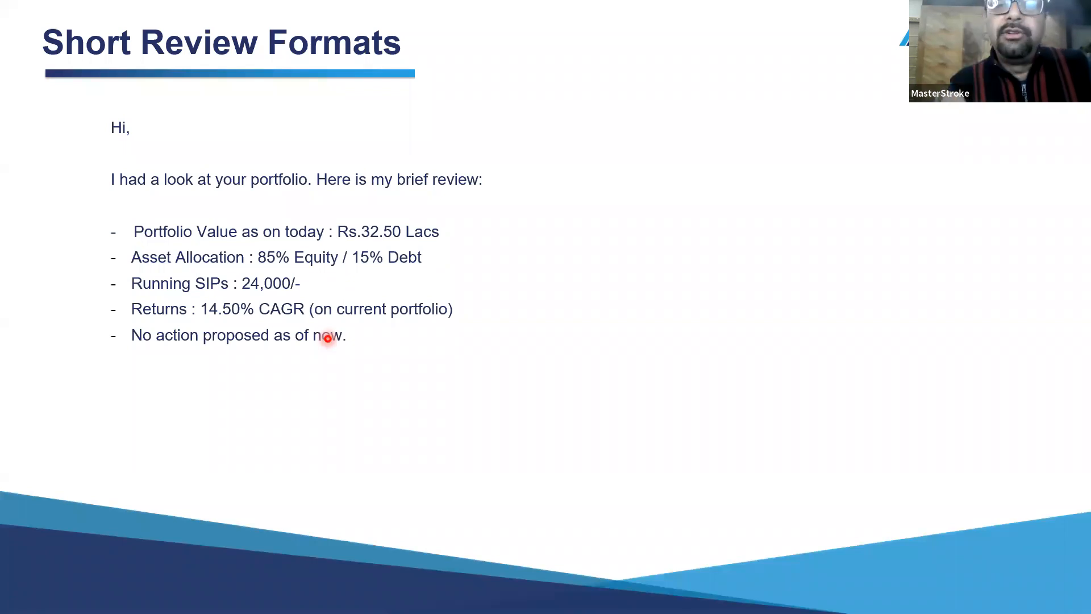
{"action": "mouse_move", "coordinate": [342, 381]}
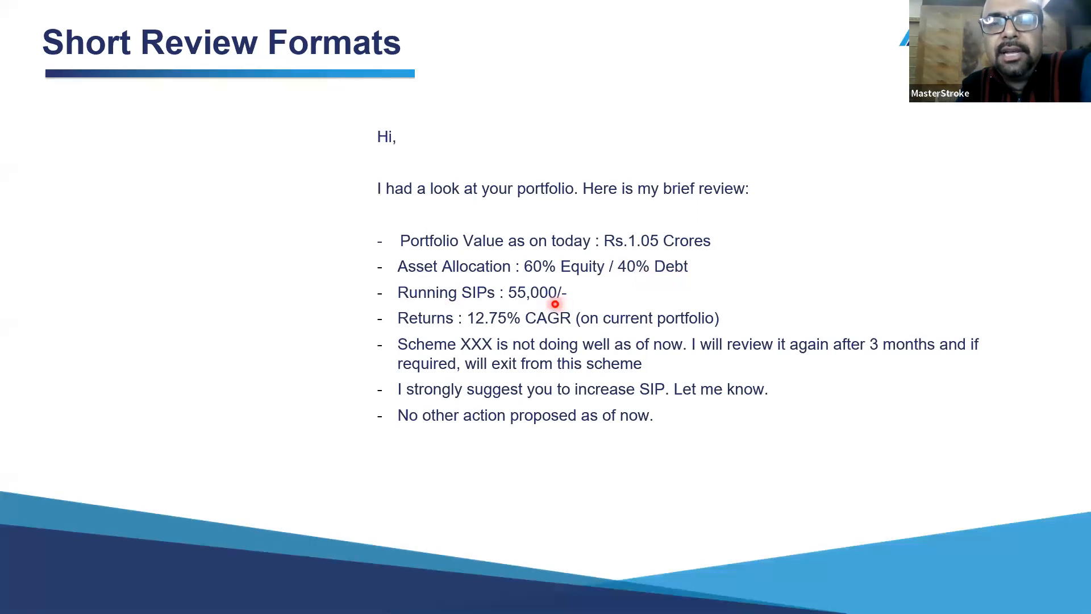
{"action": "mouse_move", "coordinate": [704, 338]}
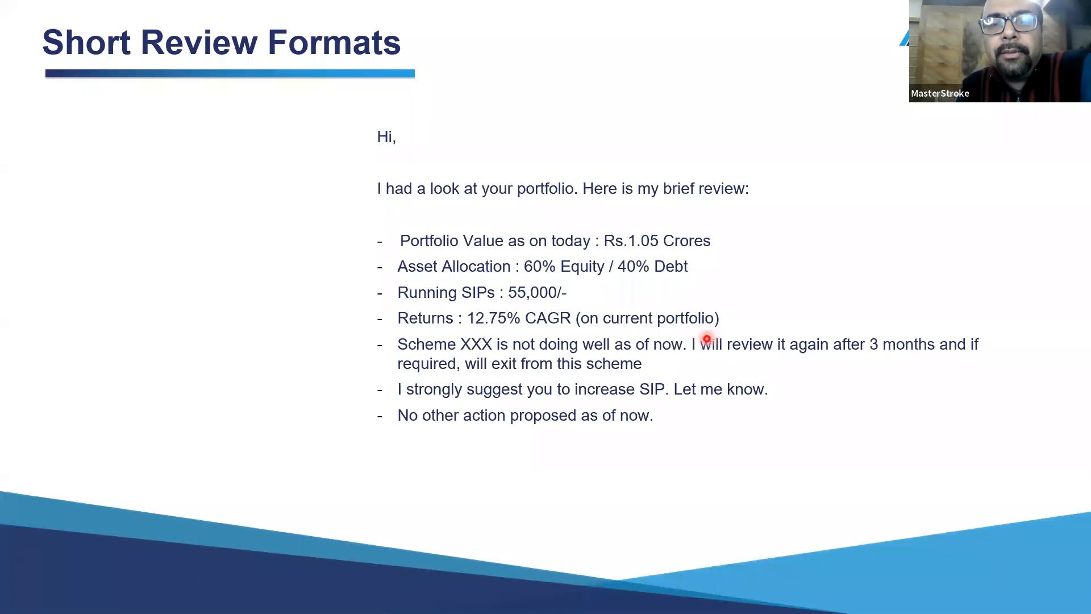
{"action": "mouse_move", "coordinate": [404, 356]}
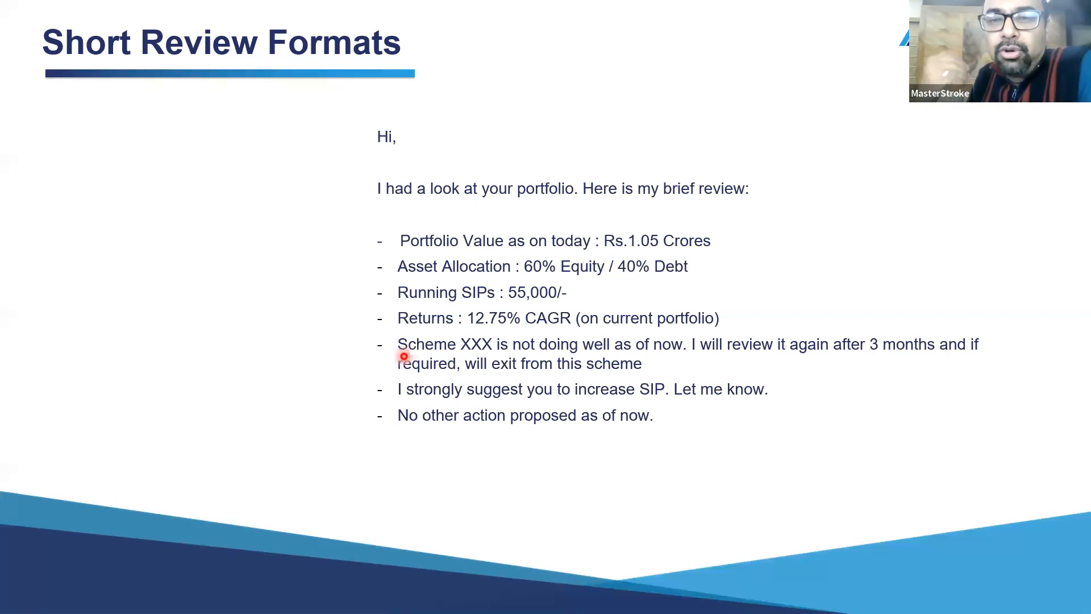
{"action": "mouse_move", "coordinate": [402, 403]}
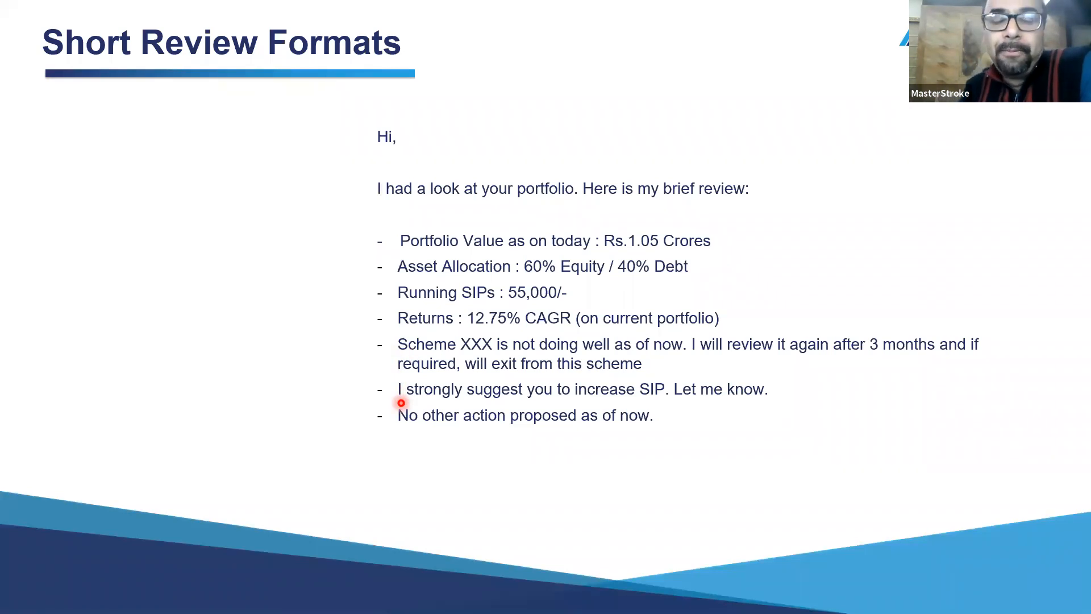
{"action": "mouse_move", "coordinate": [529, 424]}
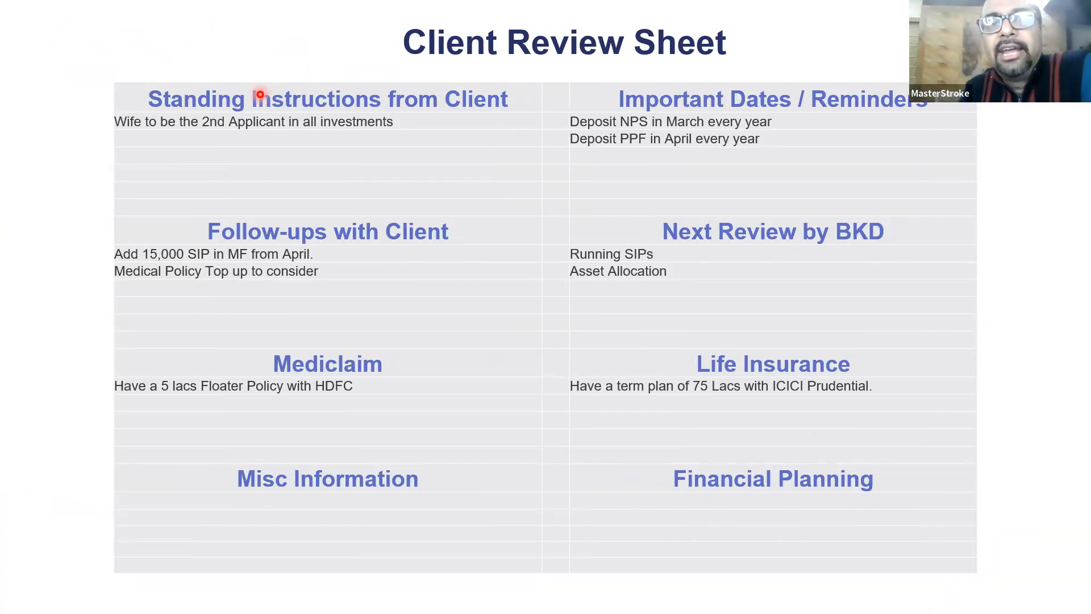
{"action": "mouse_move", "coordinate": [272, 108]}
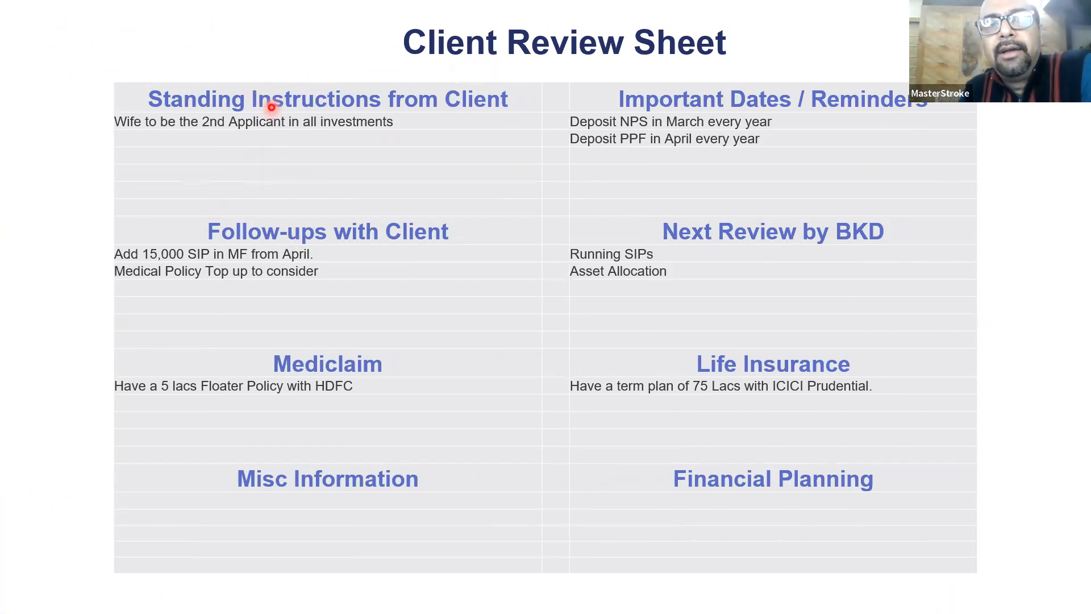
{"action": "mouse_move", "coordinate": [609, 102]}
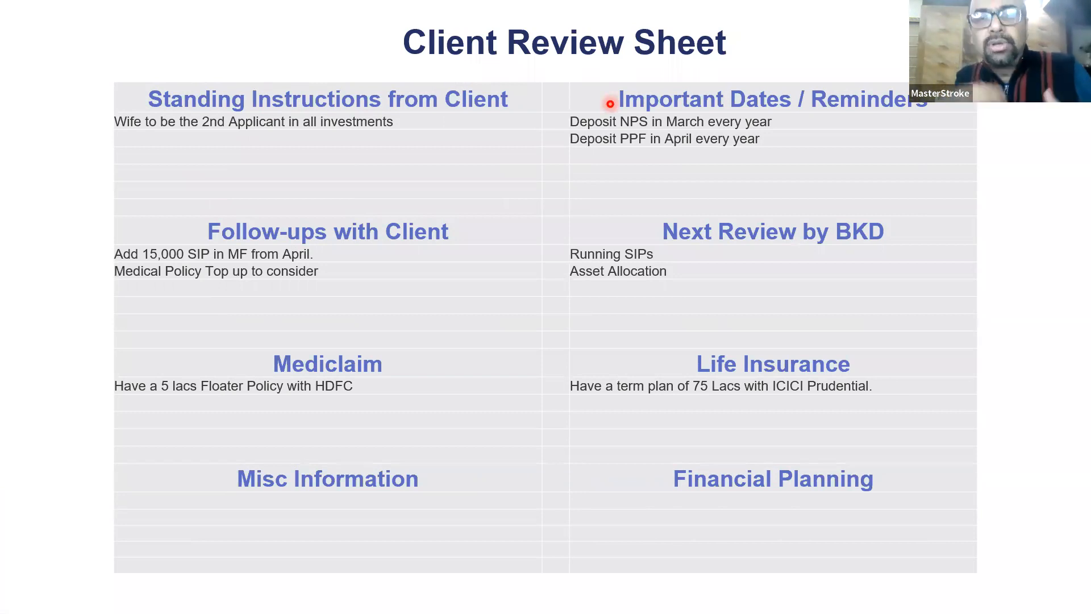
{"action": "mouse_move", "coordinate": [817, 248]}
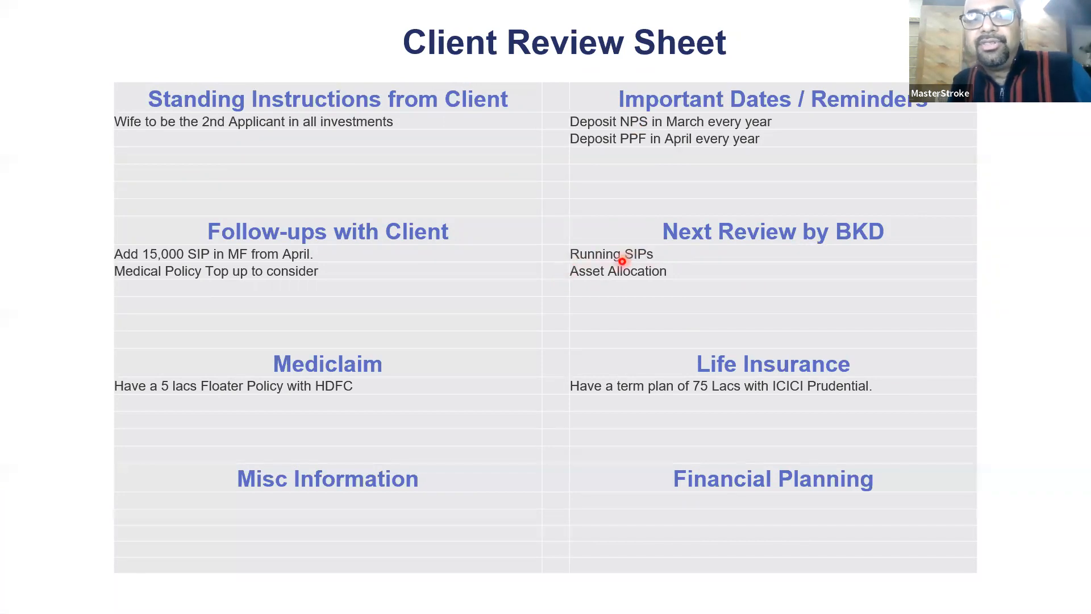
{"action": "mouse_move", "coordinate": [145, 260]}
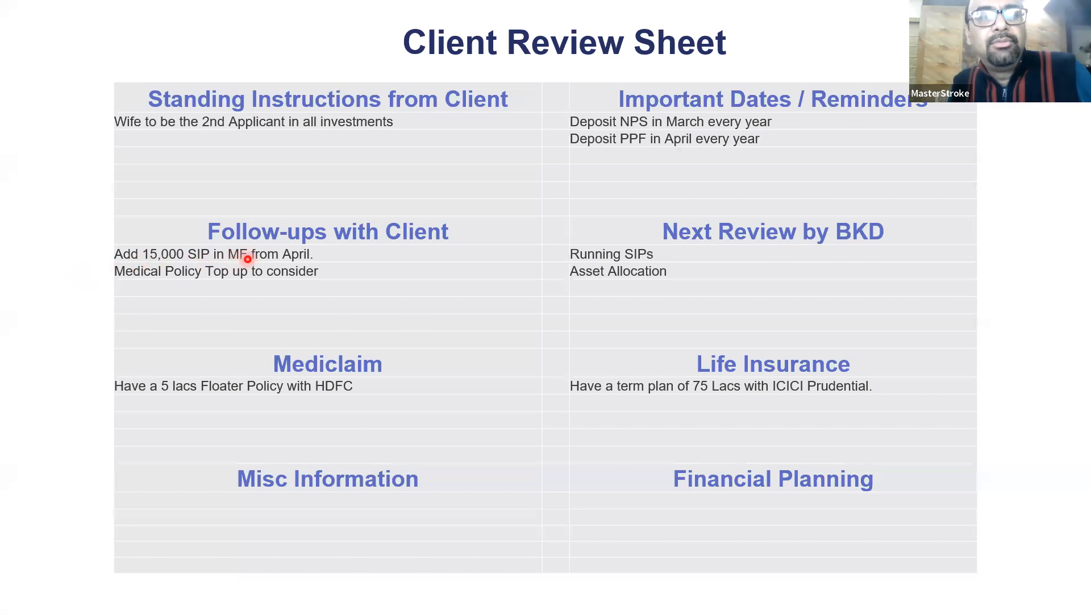
{"action": "mouse_move", "coordinate": [294, 282]}
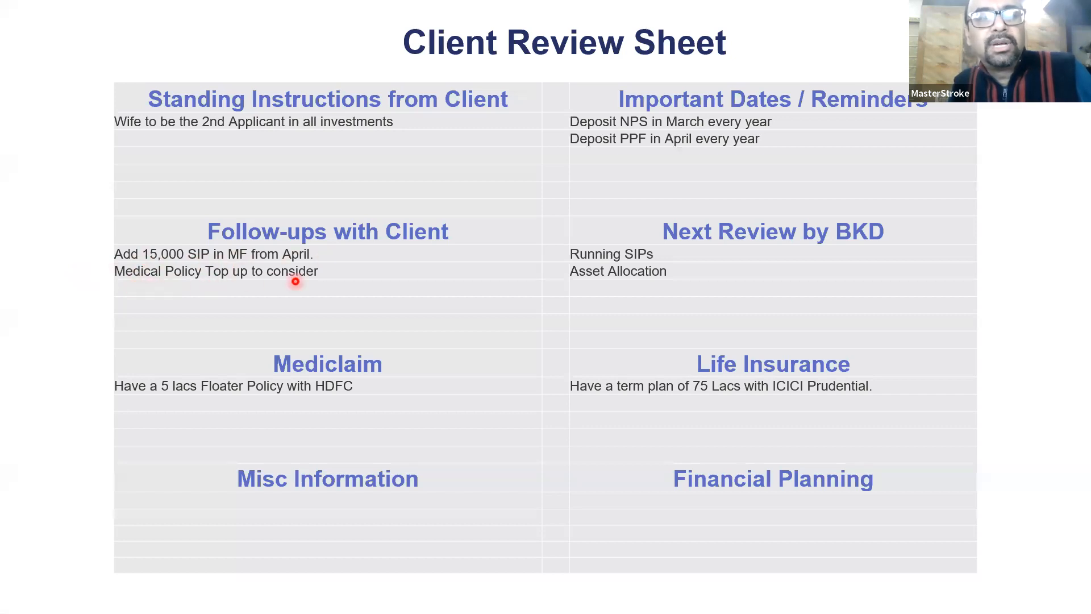
{"action": "mouse_move", "coordinate": [283, 365]}
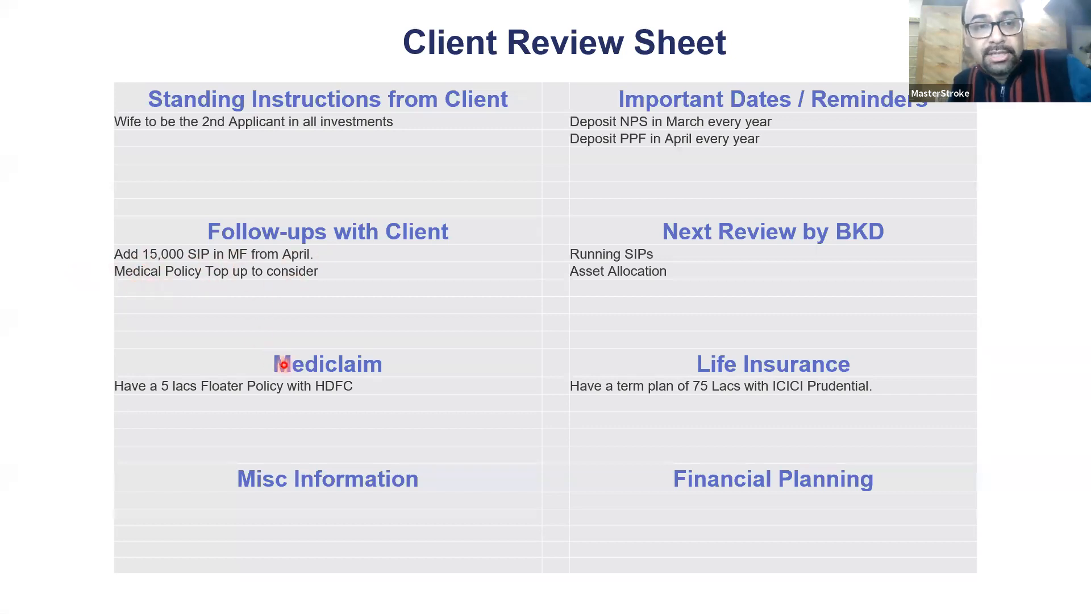
{"action": "mouse_move", "coordinate": [673, 367]}
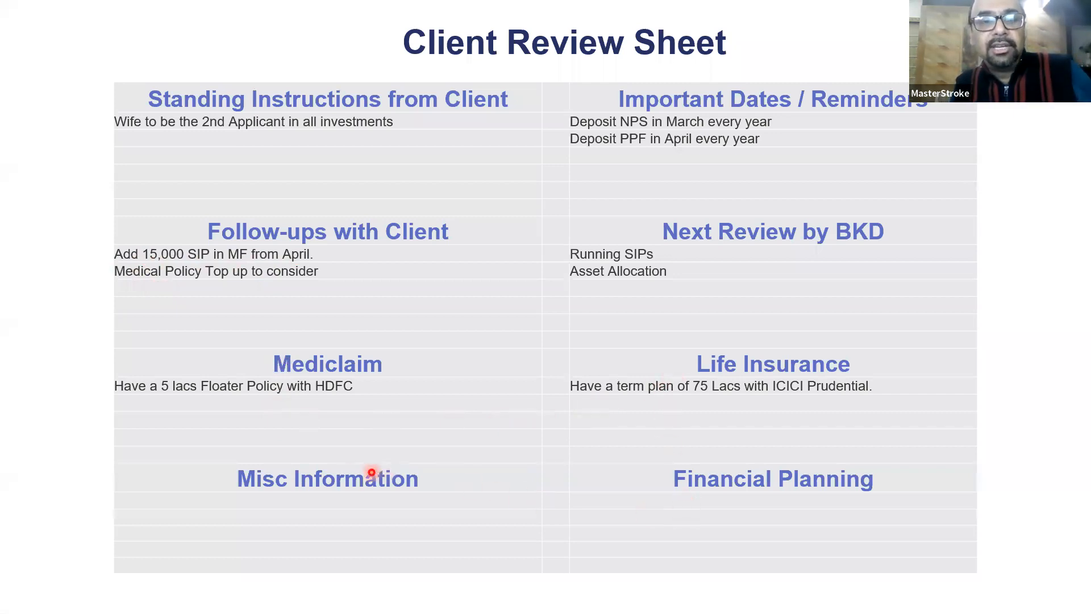
{"action": "mouse_move", "coordinate": [630, 121]}
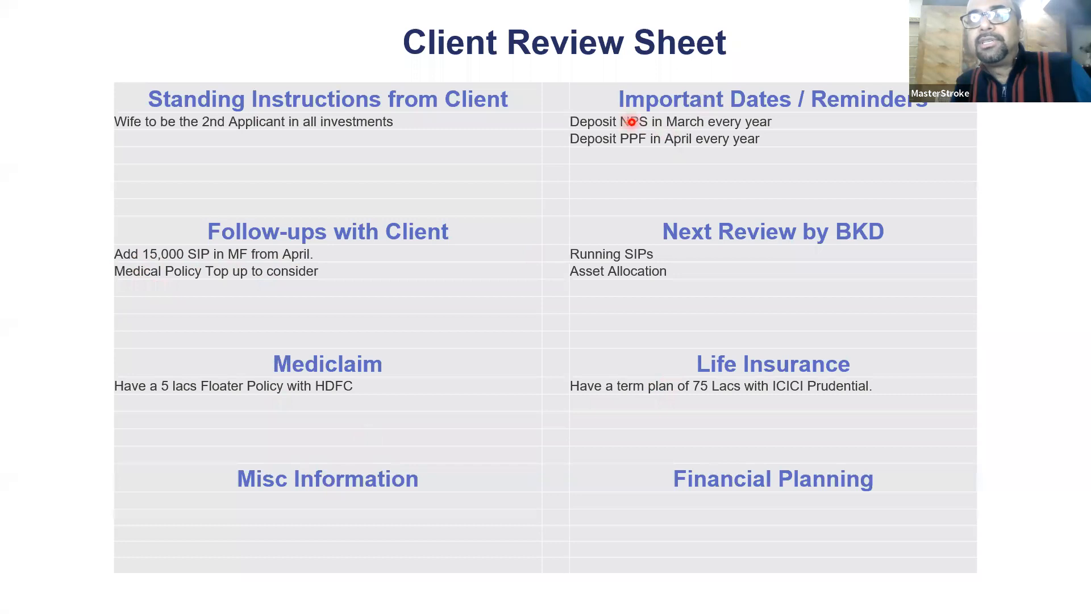
{"action": "mouse_move", "coordinate": [632, 157]}
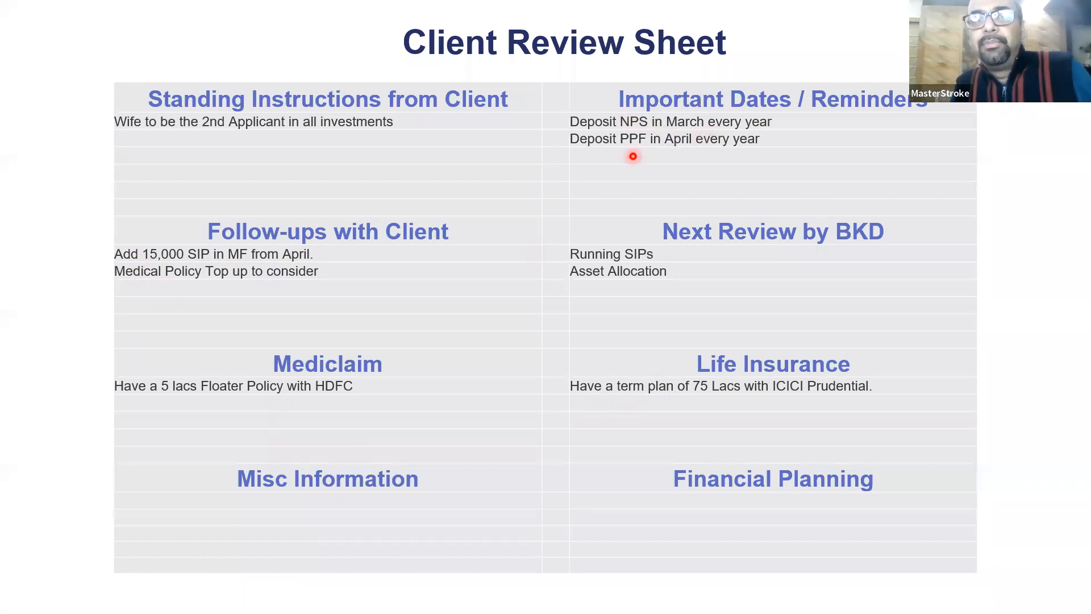
{"action": "mouse_move", "coordinate": [516, 144]}
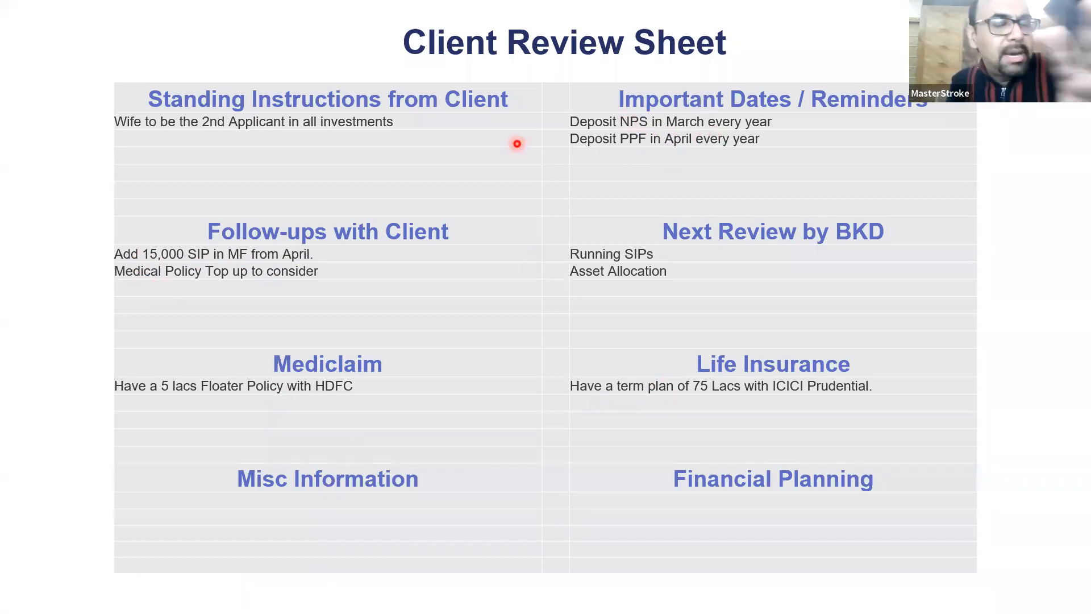